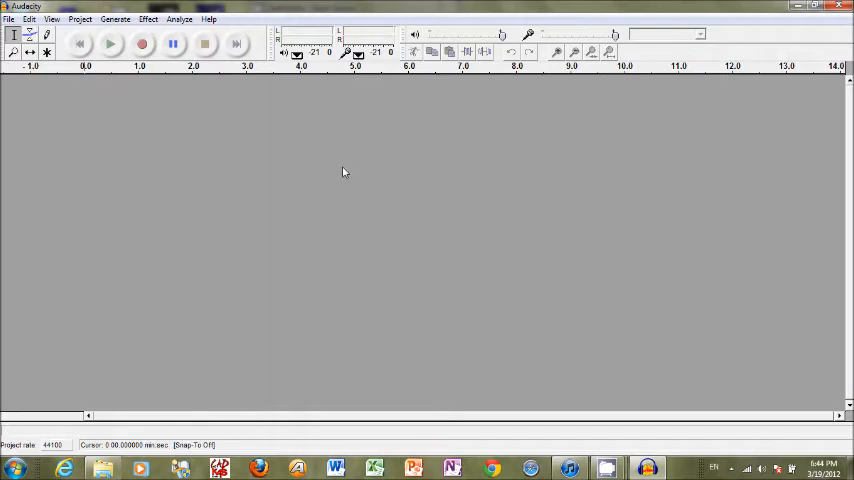
- Record about eight seconds of a spoken greeting, then stop recording
click(142, 43)
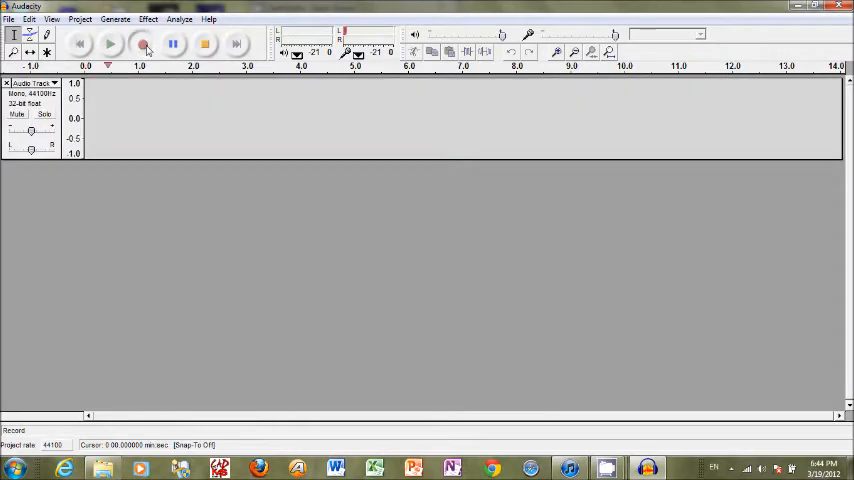
click(144, 43)
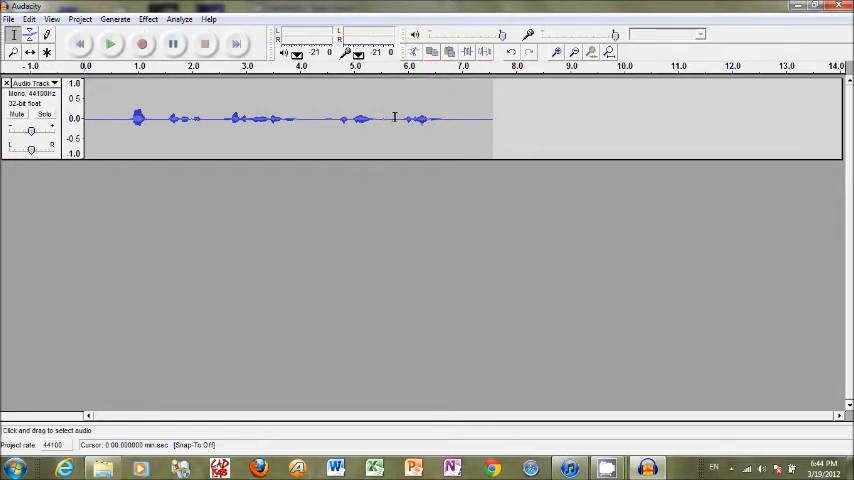
- Trim the greeting to about 5.6 seconds by deleting a middle passage and leading silence
drag(305, 120, 393, 120)
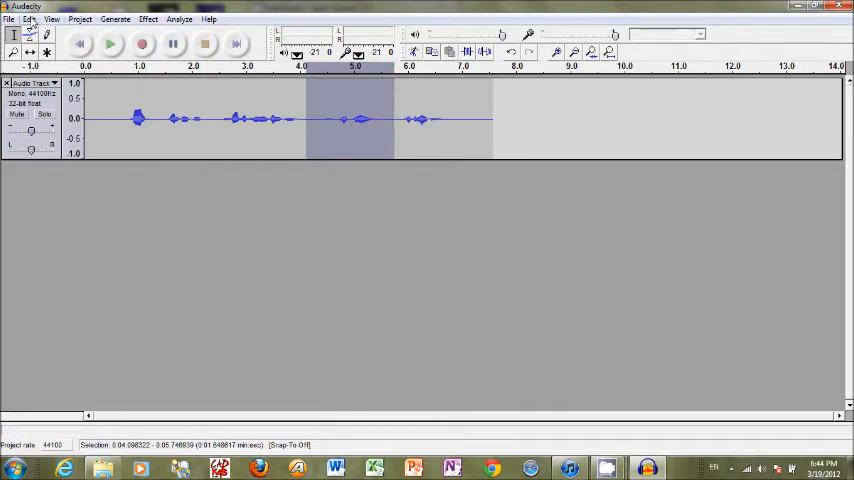
click(29, 18)
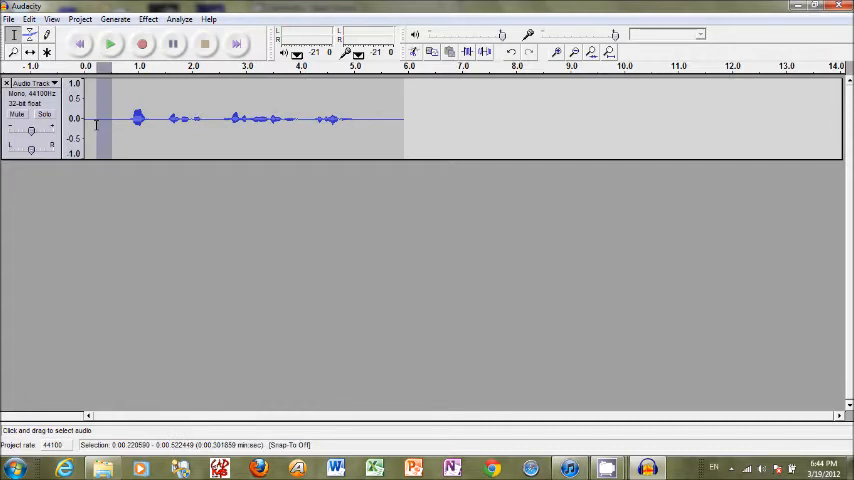
click(28, 19)
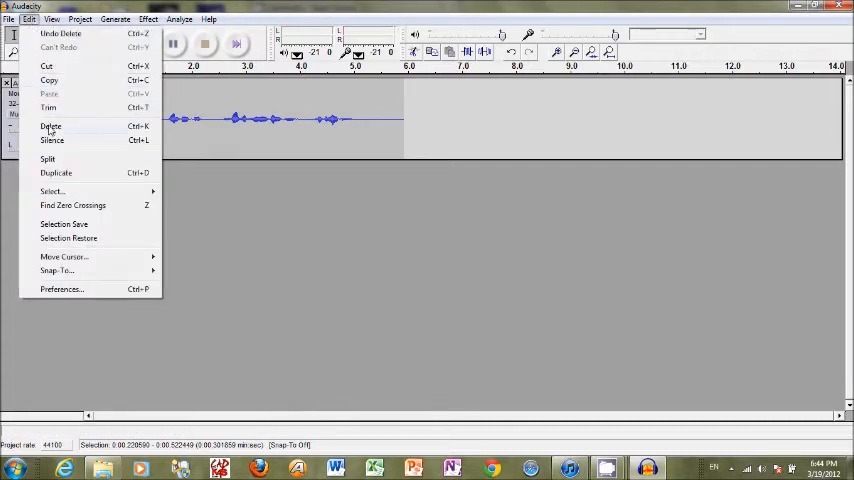
click(50, 126)
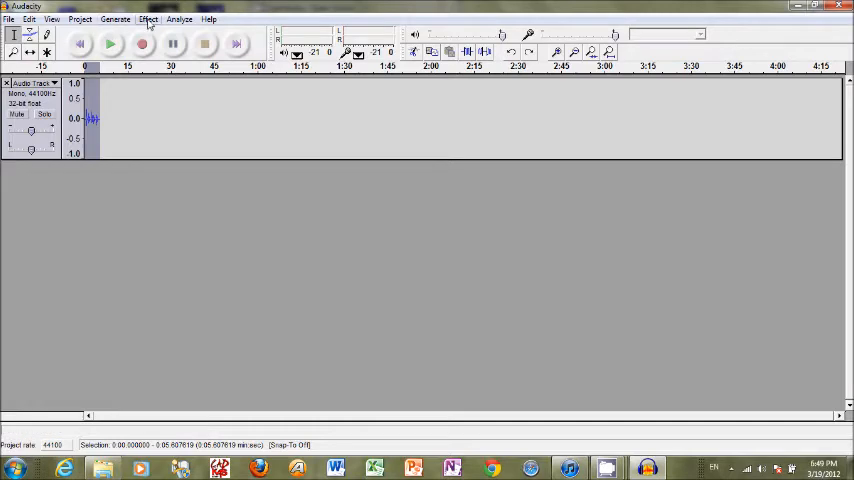
- Amplify the trimmed greeting clip by about 12 dB using Effect > Amplify
click(148, 19)
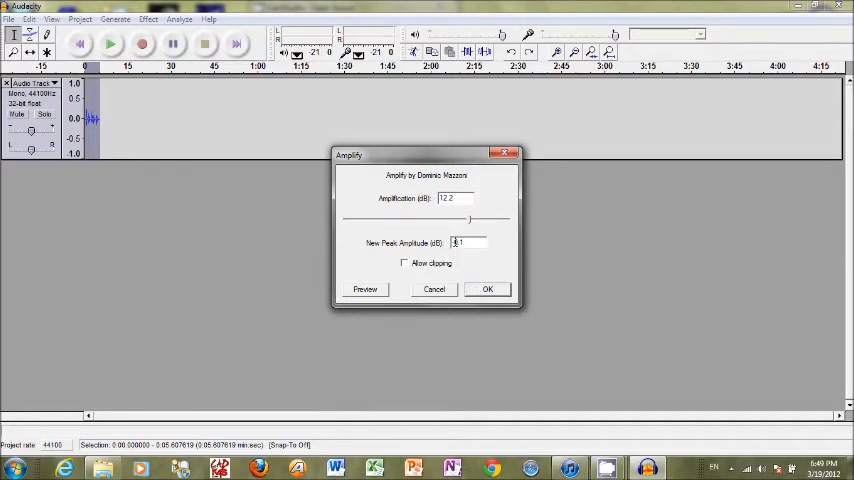
click(487, 289)
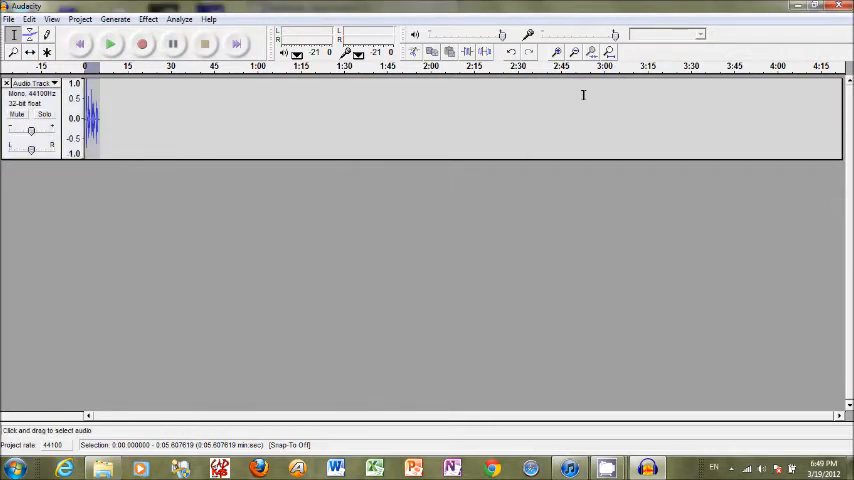
click(557, 52)
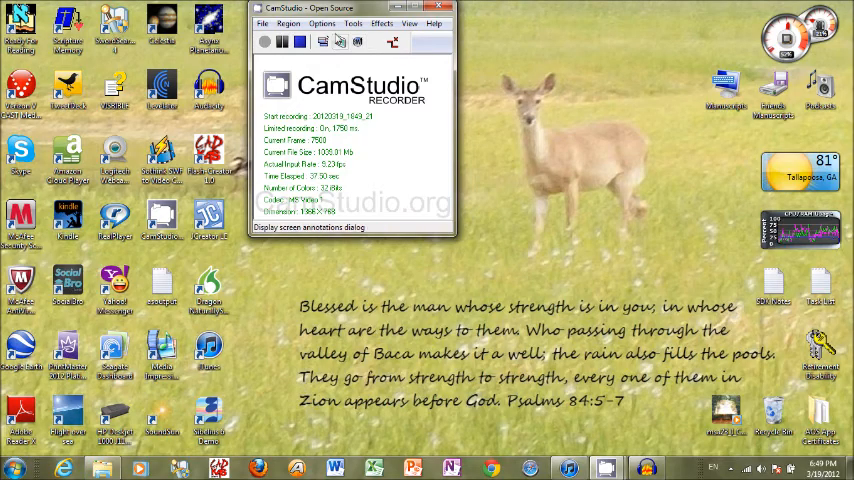
- Resume the CamStudio recording with the four-minute stereo song imported below the greeting
click(266, 41)
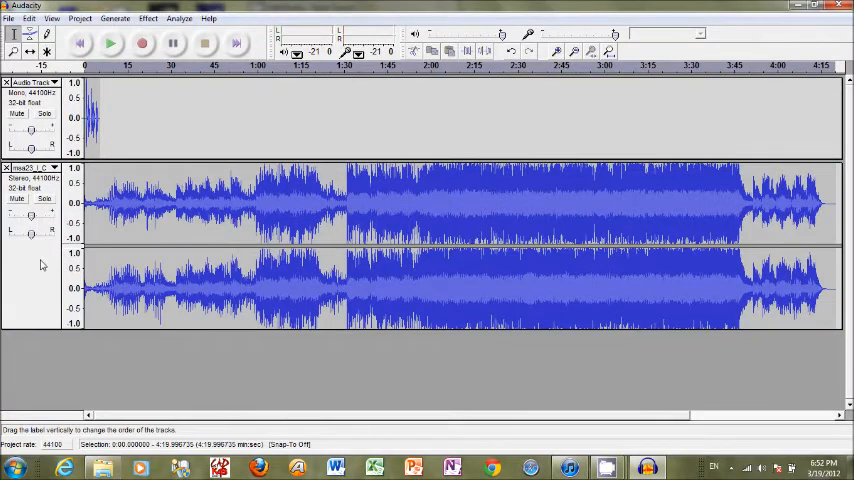
- Move the song track above the voice clip and rename the voice track 'Greeting Audio Track'
click(30, 168)
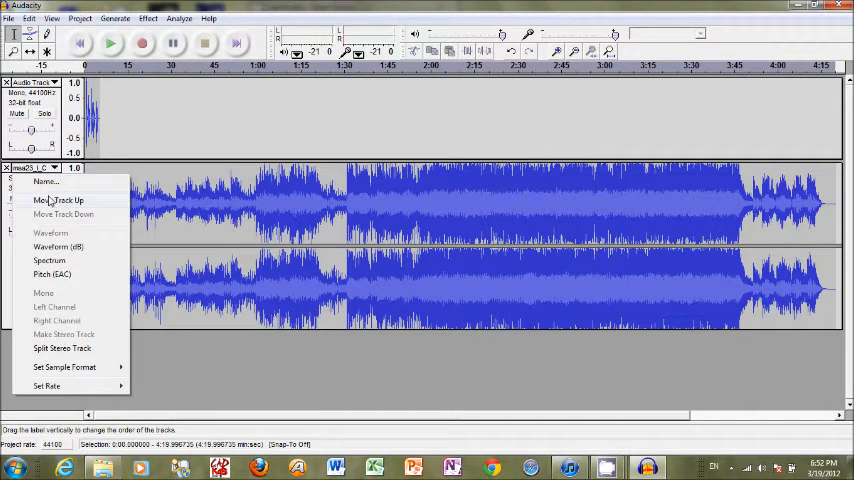
click(58, 200)
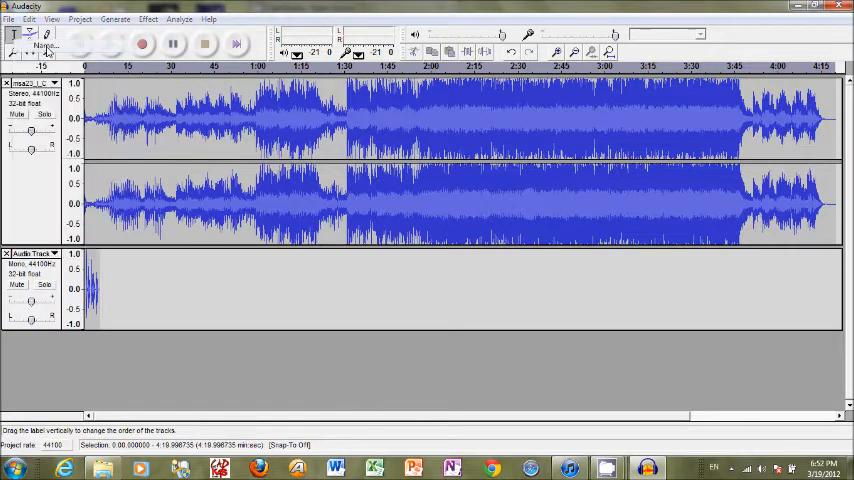
click(46, 44)
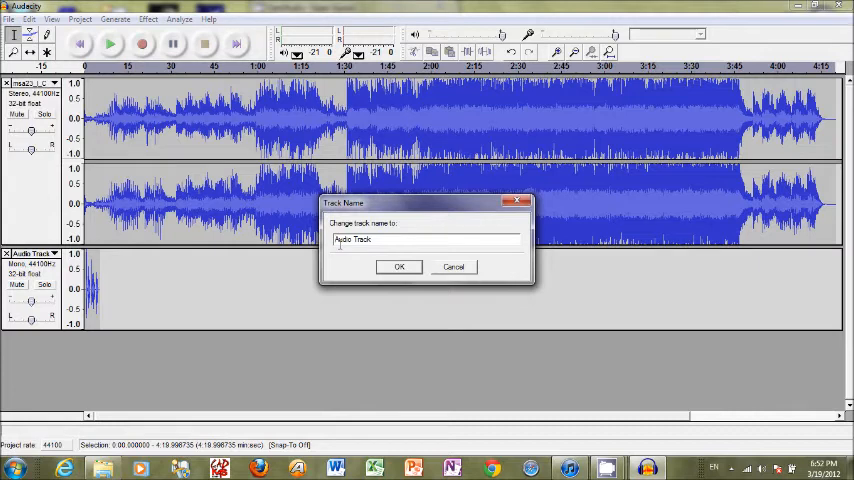
text(Ge)
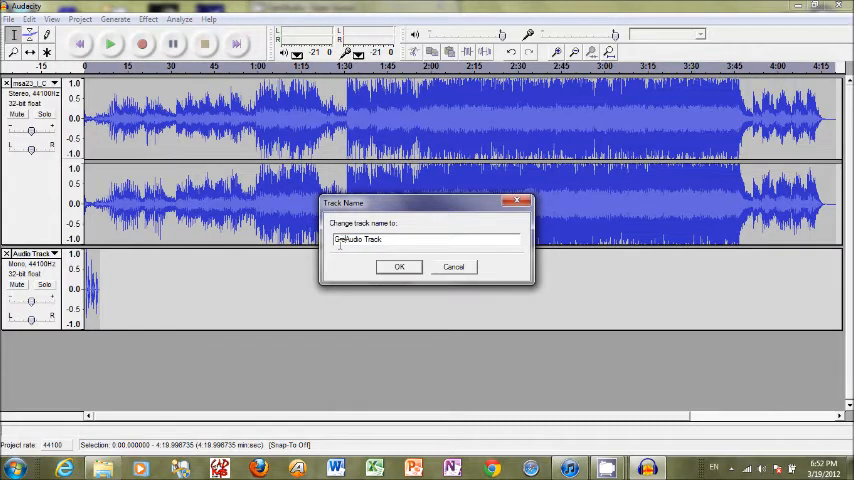
text(Greeting Audio Track)
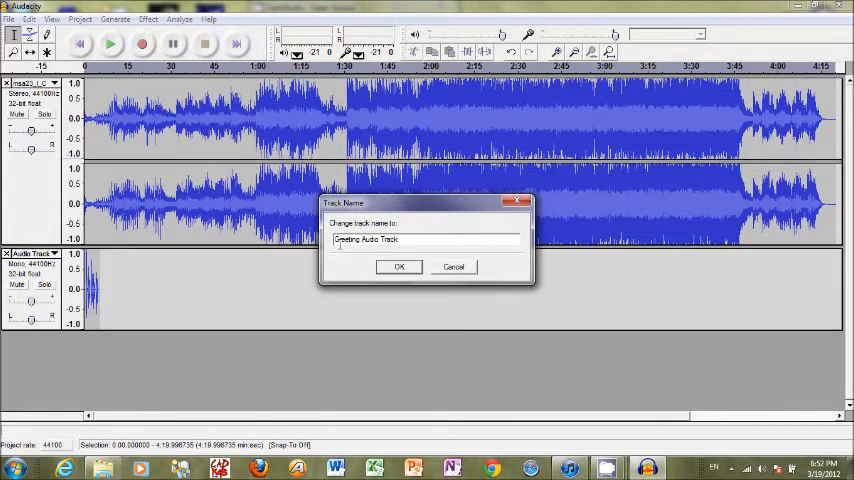
click(398, 267)
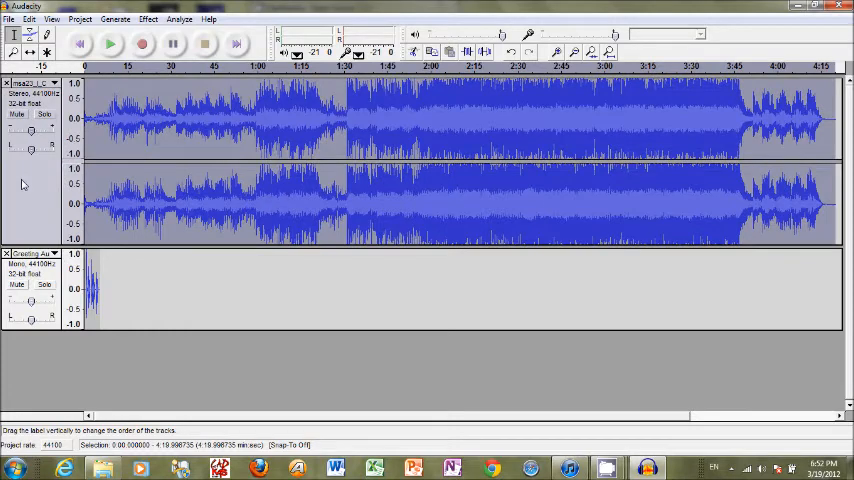
- Duplicate and mute the song, then delete the top song from 0:31 onward
click(29, 19)
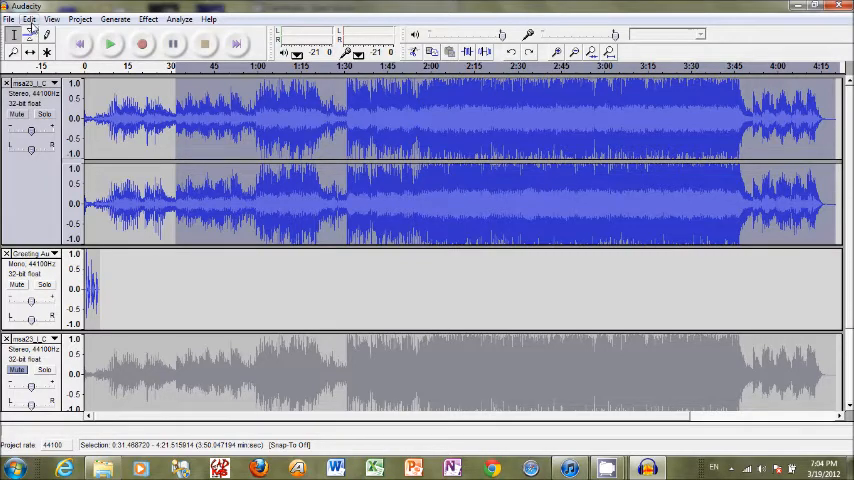
click(29, 19)
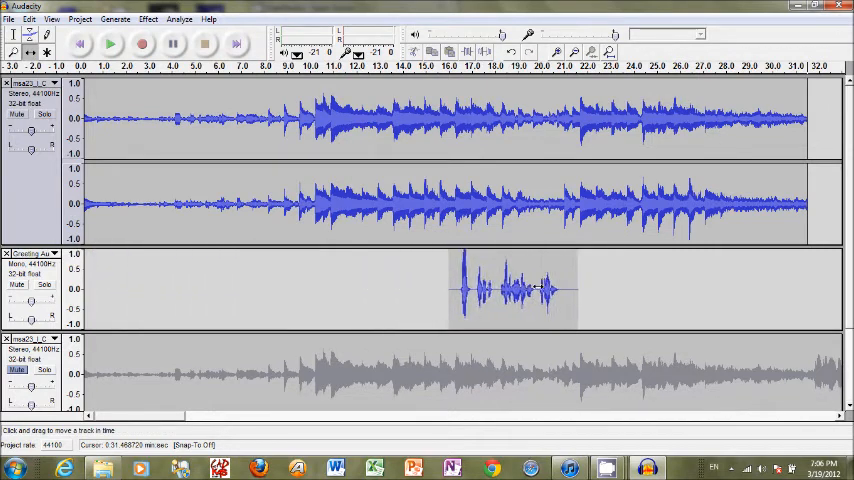
- Drag the greeting clip later to start about 22-23 seconds into the song
drag(510, 288, 655, 288)
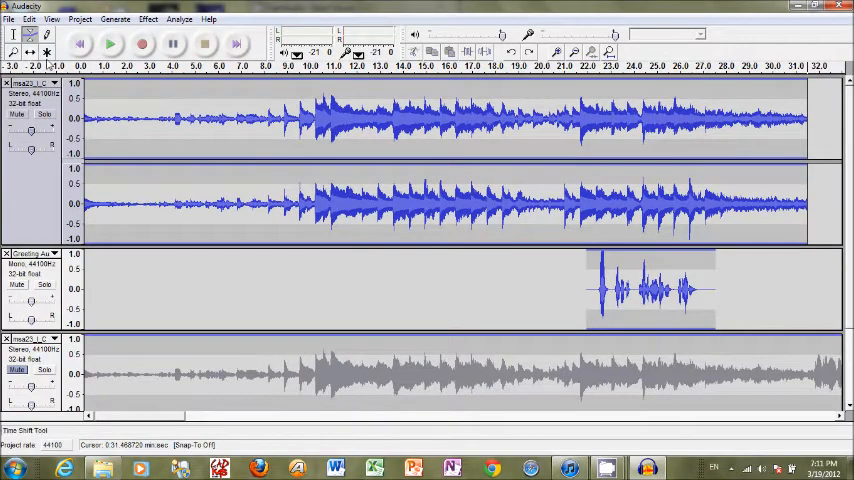
- Dip the song's volume envelope under the greeting, roughly 22 to 28 seconds
click(29, 37)
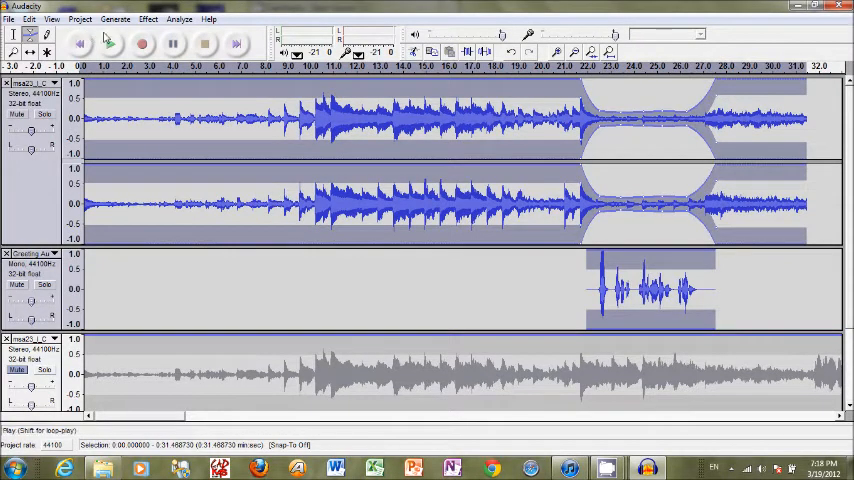
click(79, 18)
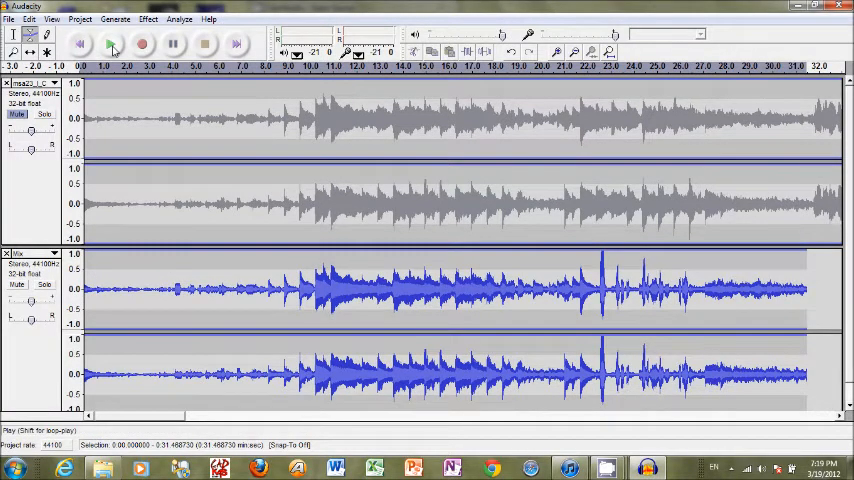
click(110, 43)
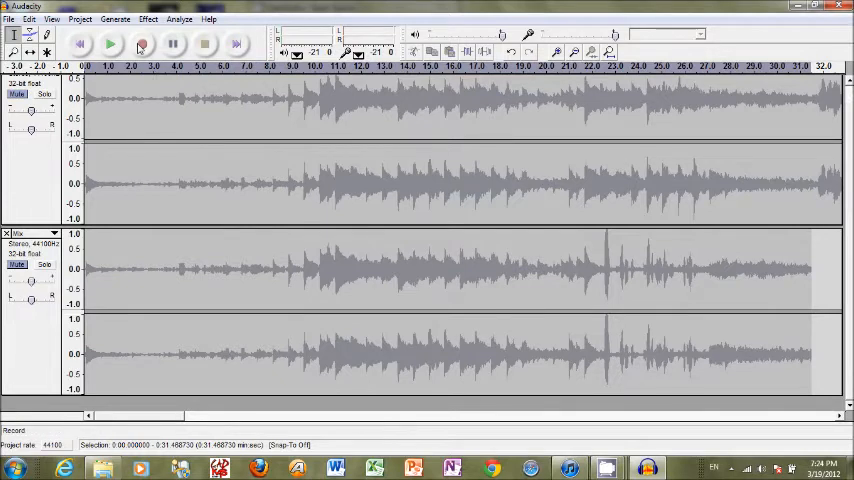
- Start recording a spoken narration onto a new Audacity track
click(142, 44)
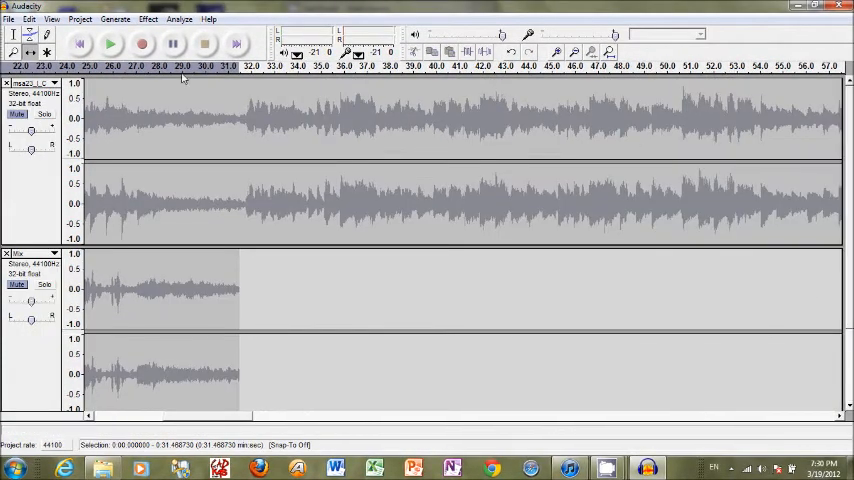
- Shift the song copy to start near 1:10, after the 20-50 second narration
click(57, 83)
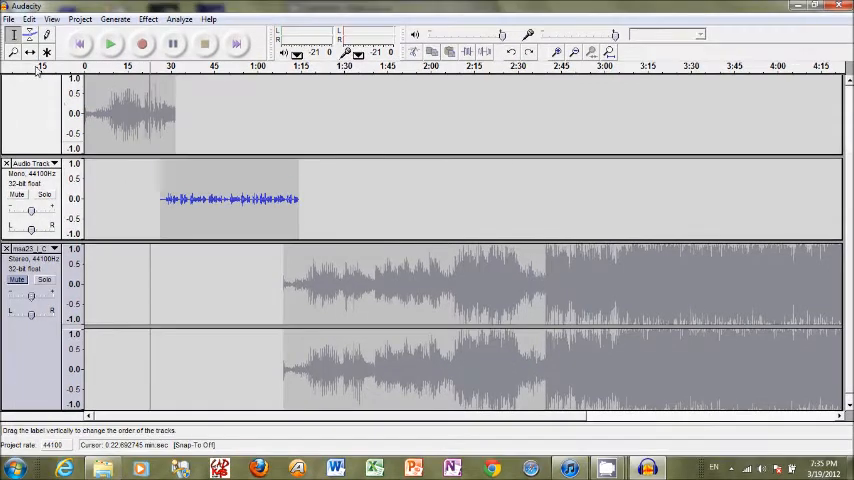
- Apply a fade-in to the first ten seconds of the song copy
click(14, 34)
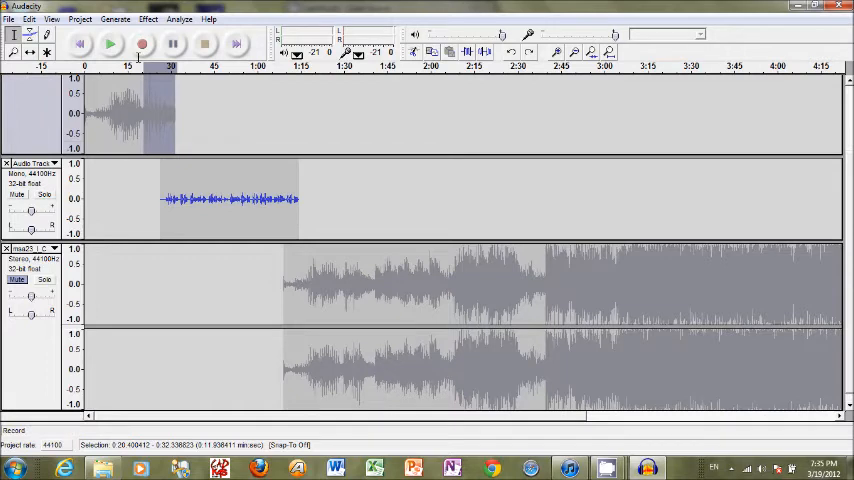
click(148, 18)
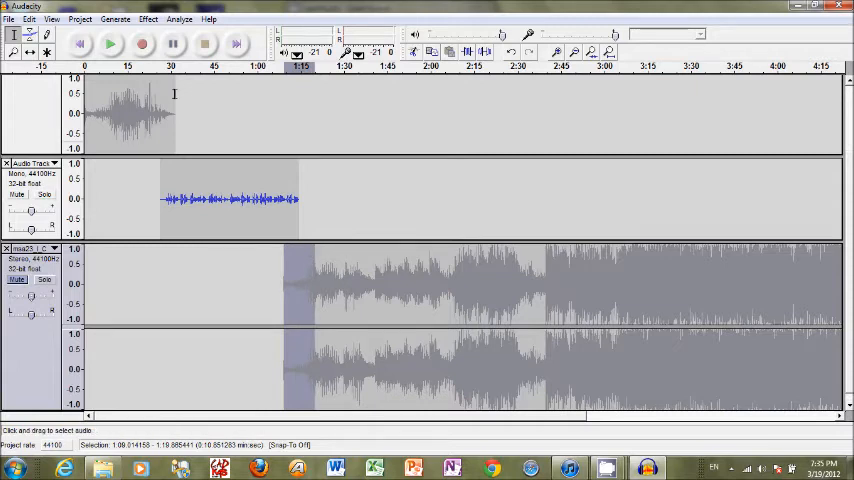
click(148, 18)
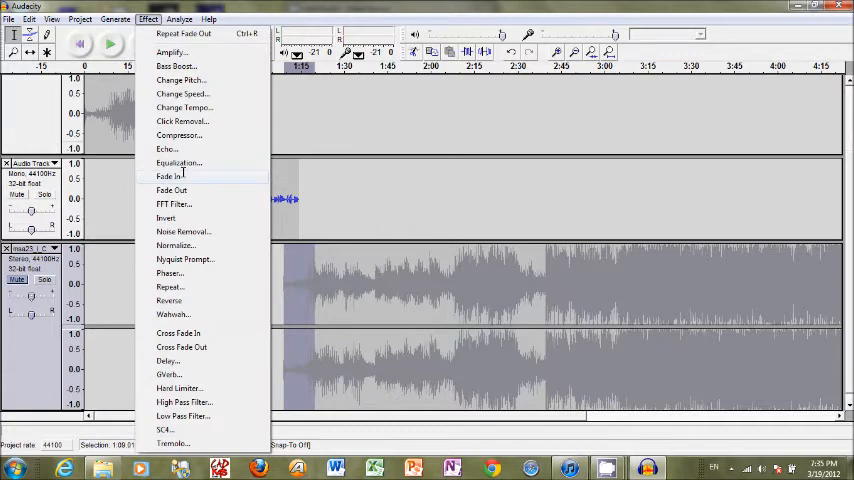
click(168, 176)
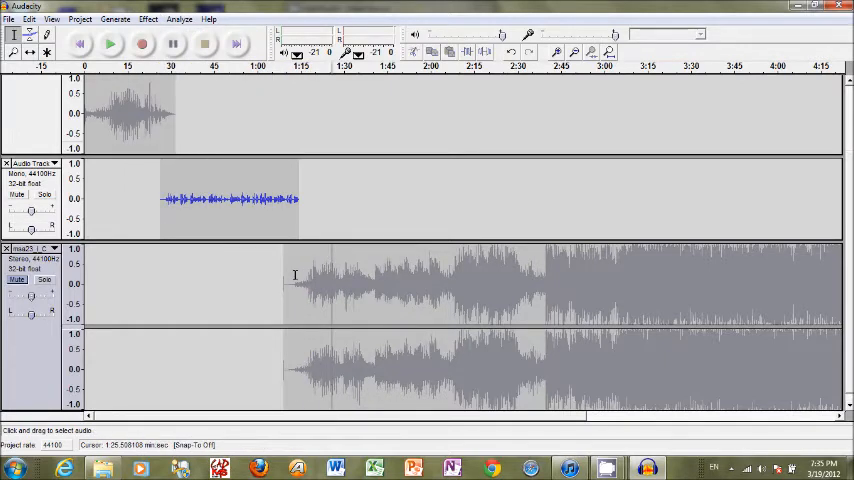
mouse_move(315, 264)
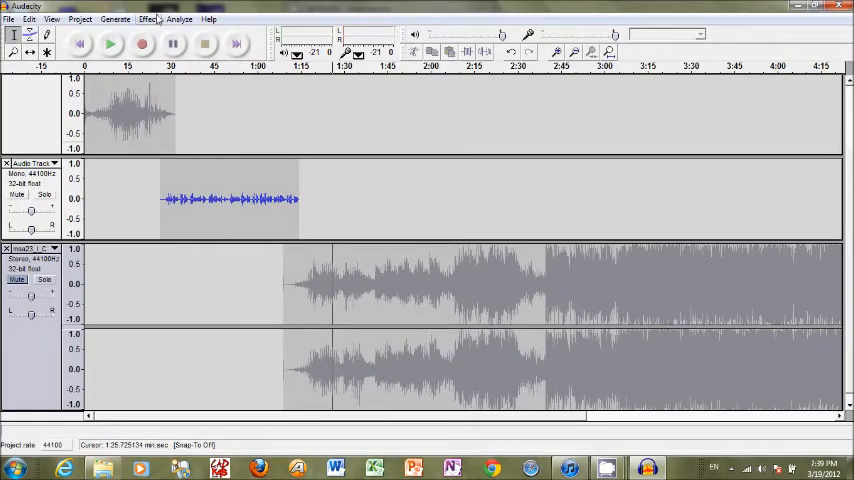
click(115, 18)
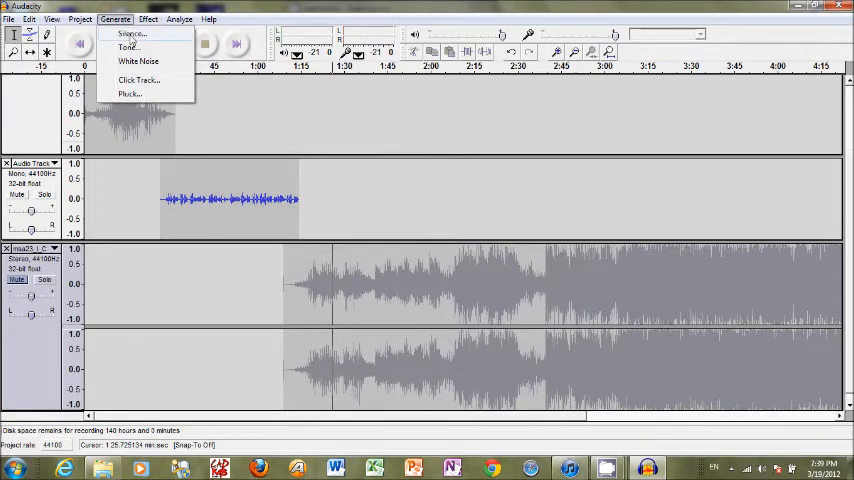
click(131, 34)
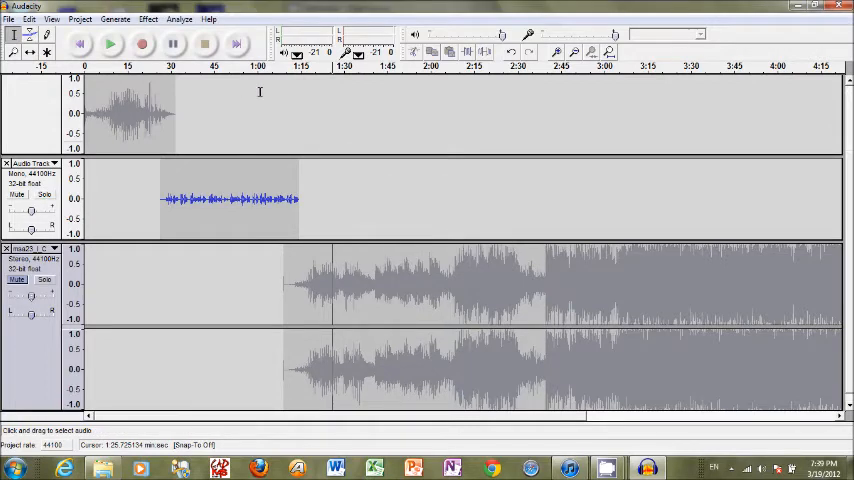
mouse_move(250, 84)
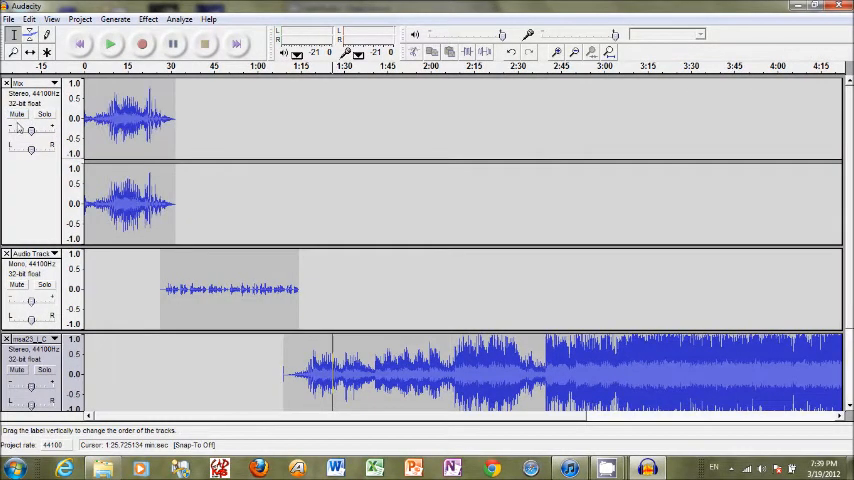
- Select all tracks and Quick Mix the clip, narration and song into one stereo track
click(28, 19)
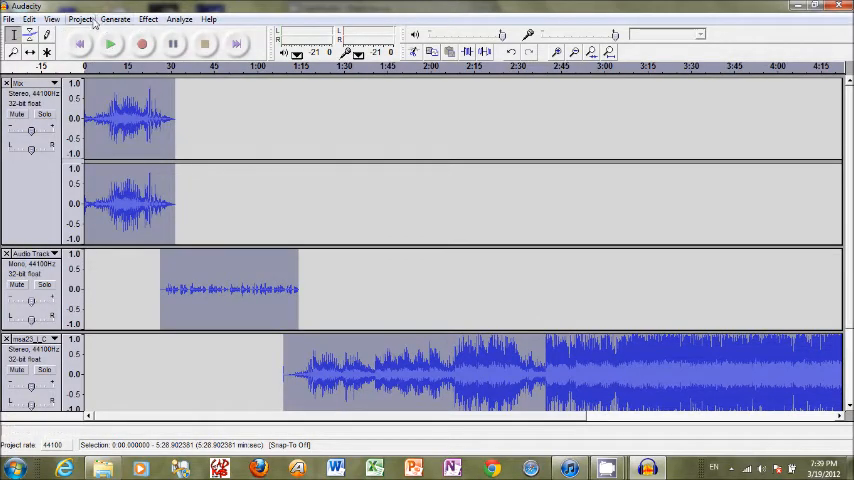
click(80, 18)
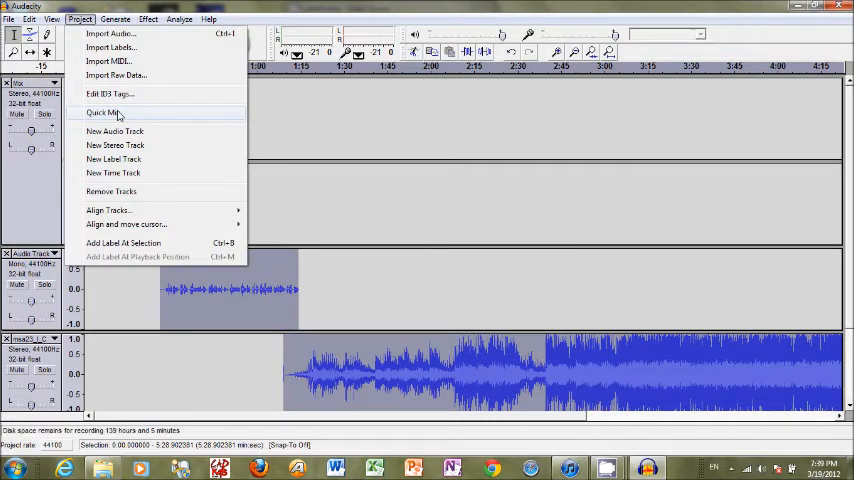
click(103, 112)
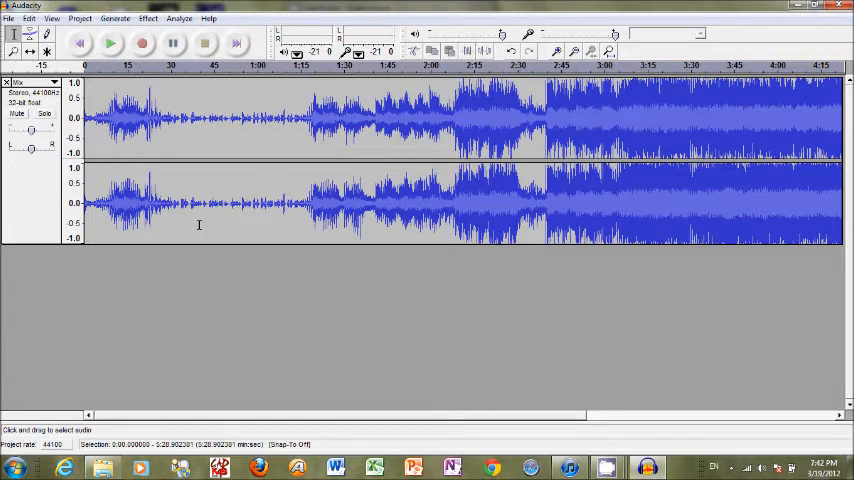
- Bring up the Export As WAV save dialog from the File menu
click(8, 18)
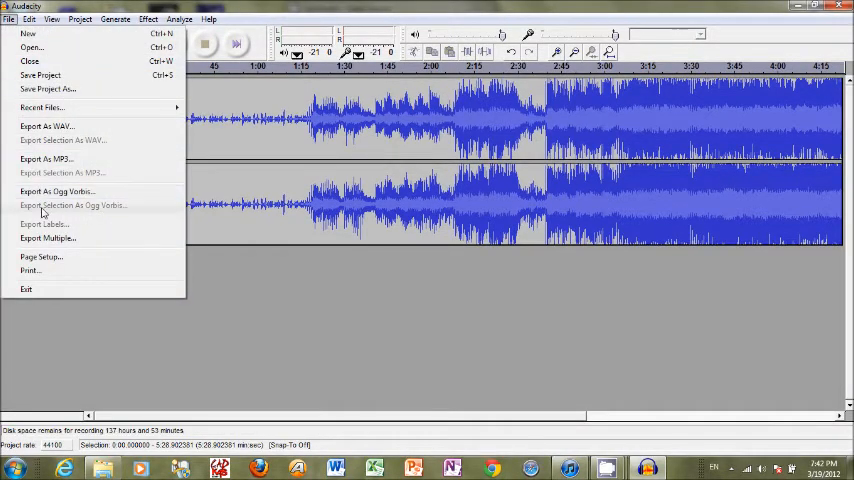
mouse_move(45, 159)
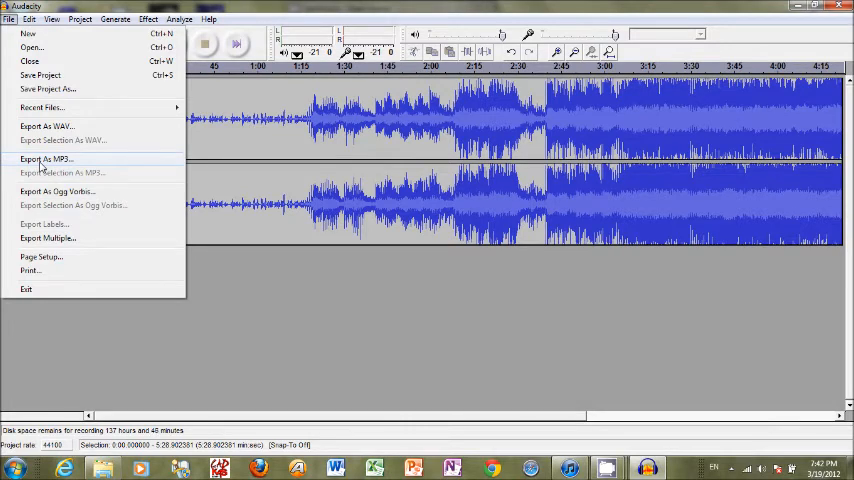
mouse_move(30, 147)
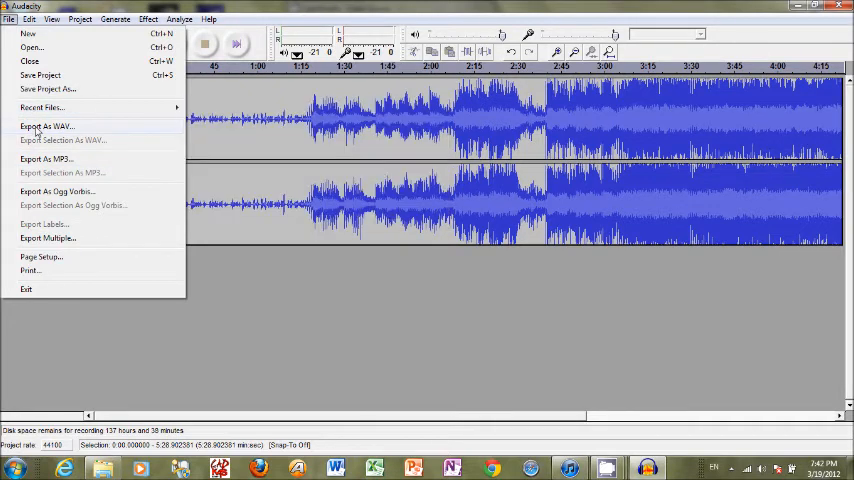
click(46, 126)
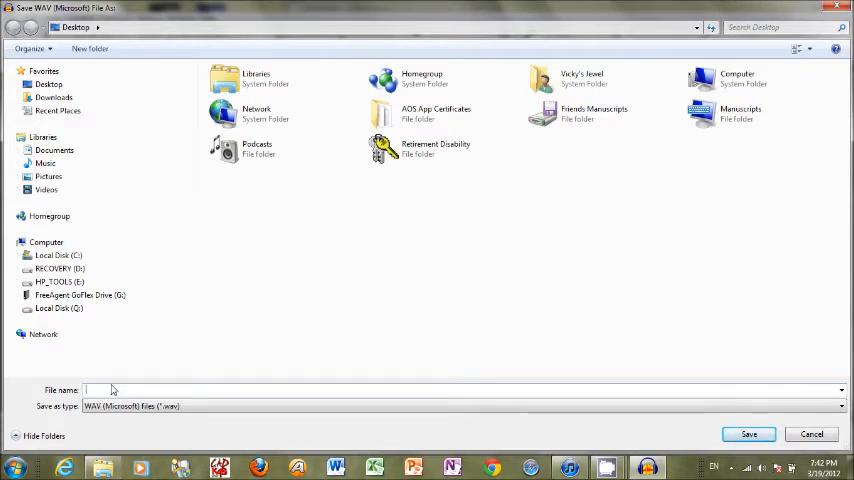
- Export the mix as a WAV file named 'Audio Mixing' on the desktop
text(Audio Mixing)
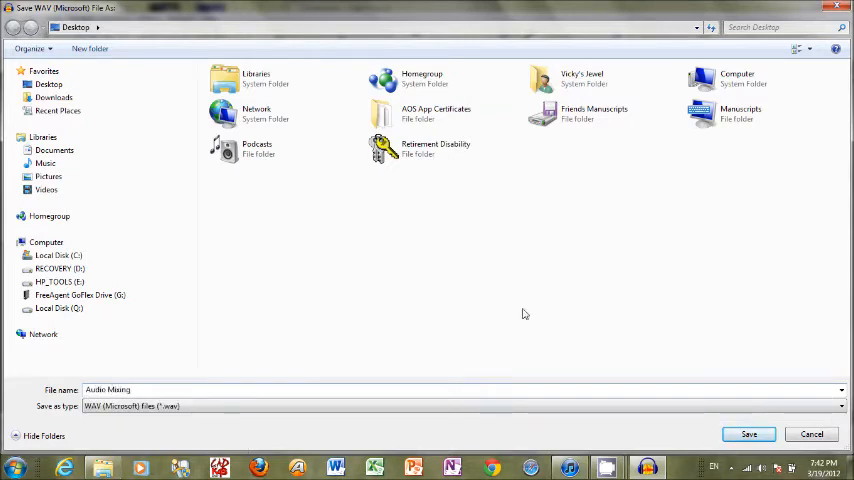
click(748, 434)
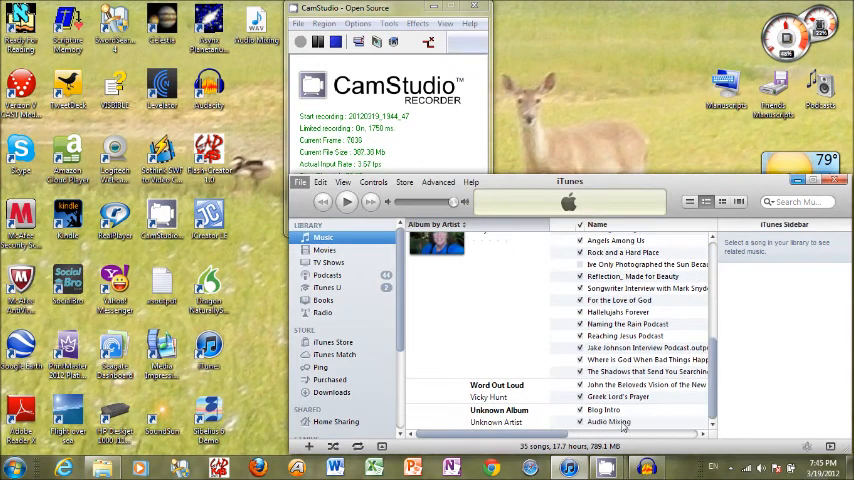
- Create an MP3 version of Audio Mixing, then delete the duplicate entry from the library
click(610, 421)
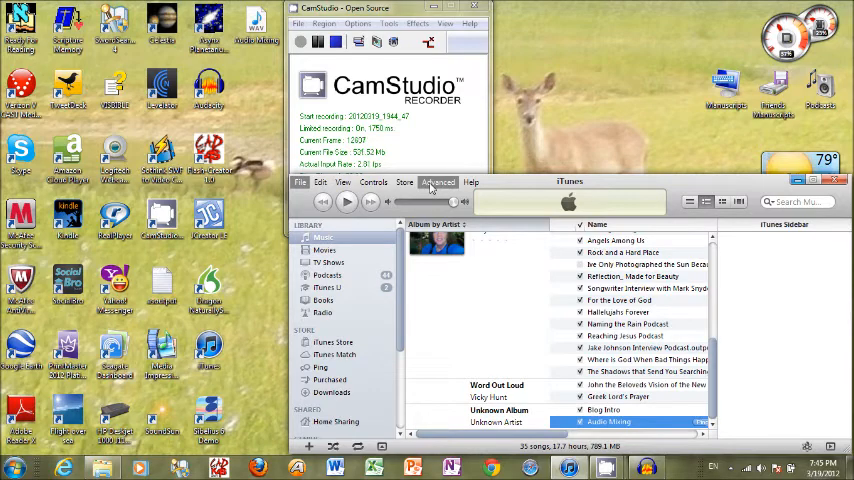
click(438, 182)
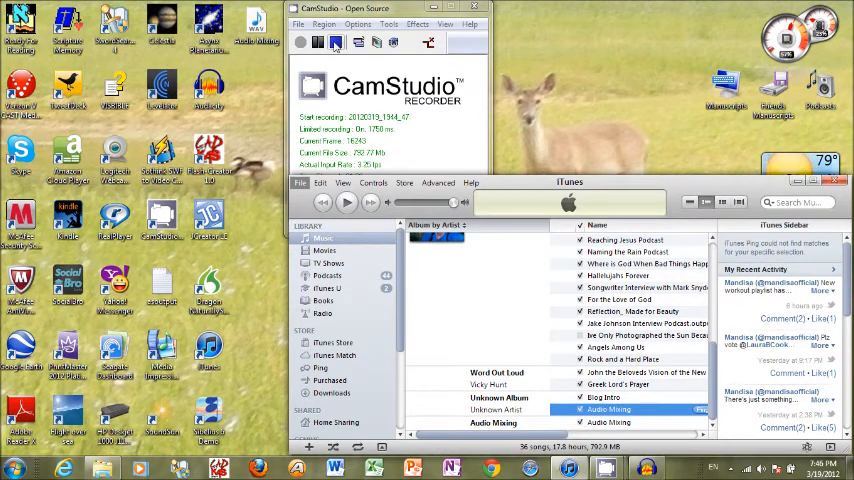
click(301, 42)
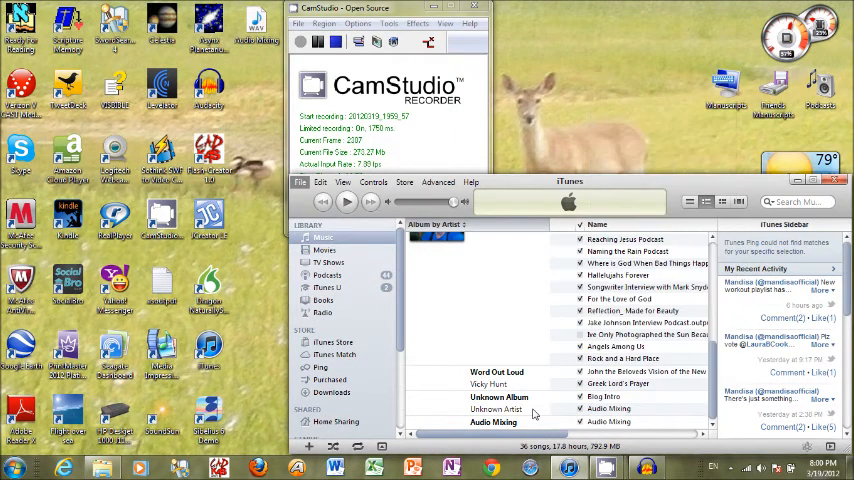
right_click(610, 421)
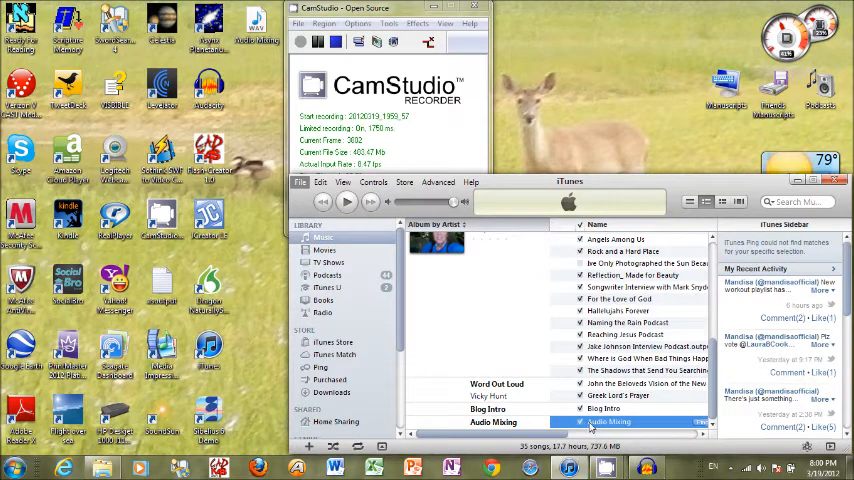
right_click(607, 421)
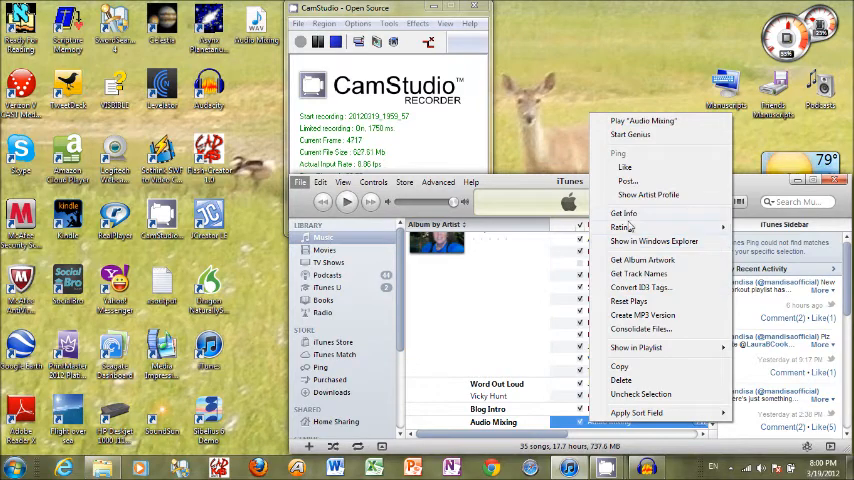
- In Get Info's Artwork section, add a cover image by browsing the promo pictures folder
click(623, 213)
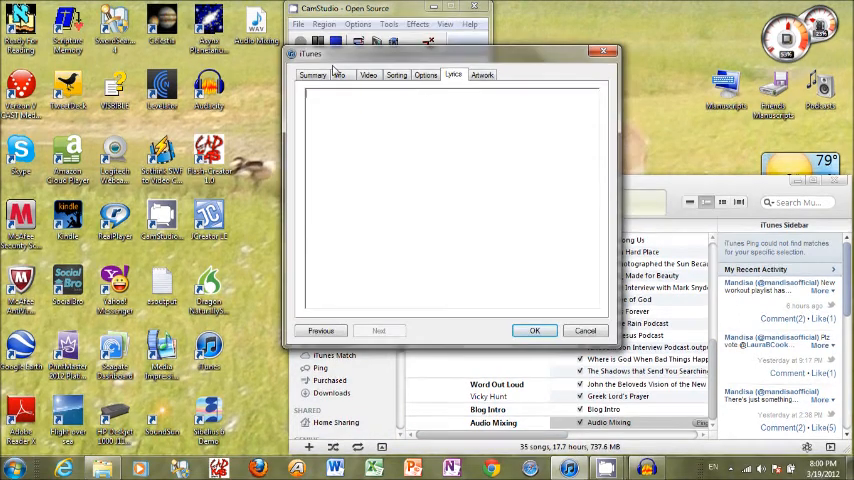
click(482, 74)
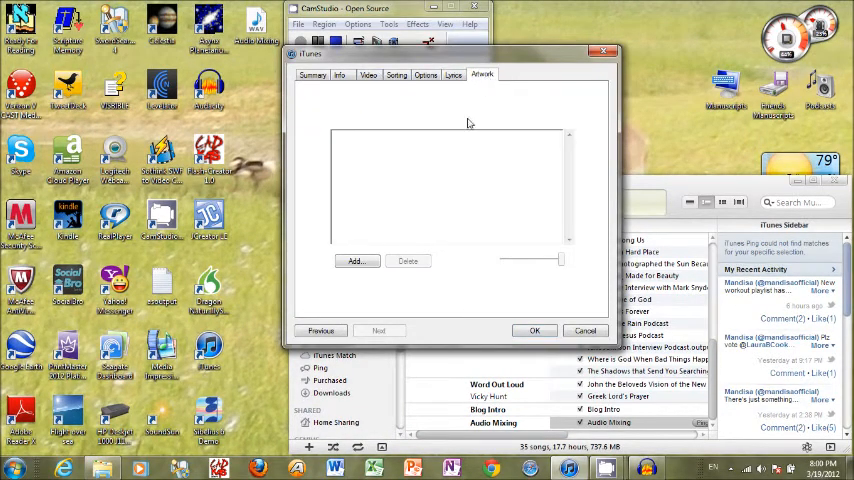
click(356, 261)
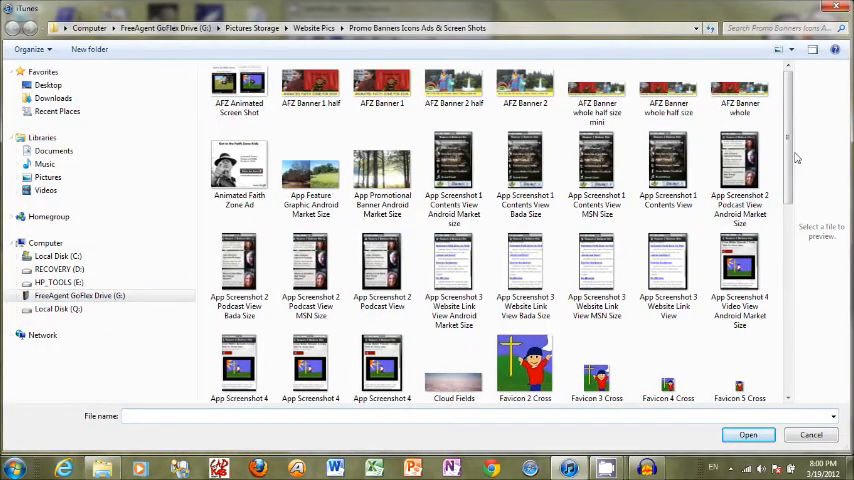
scroll(down, 3)
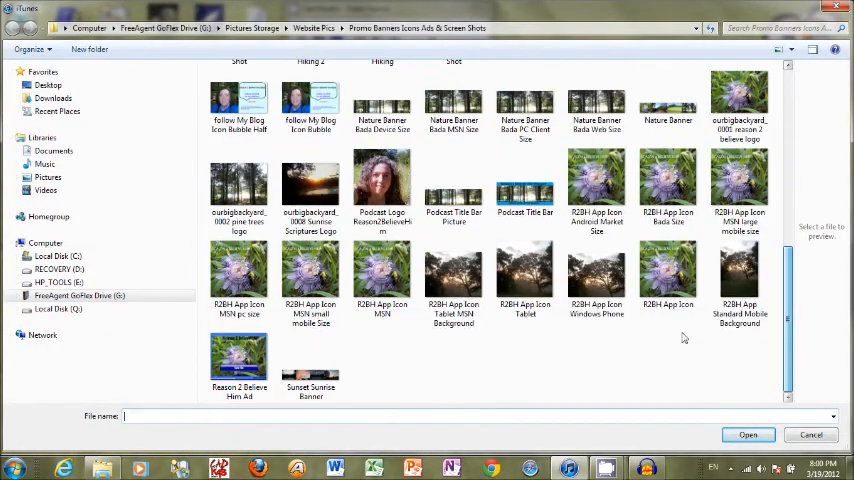
mouse_move(383, 185)
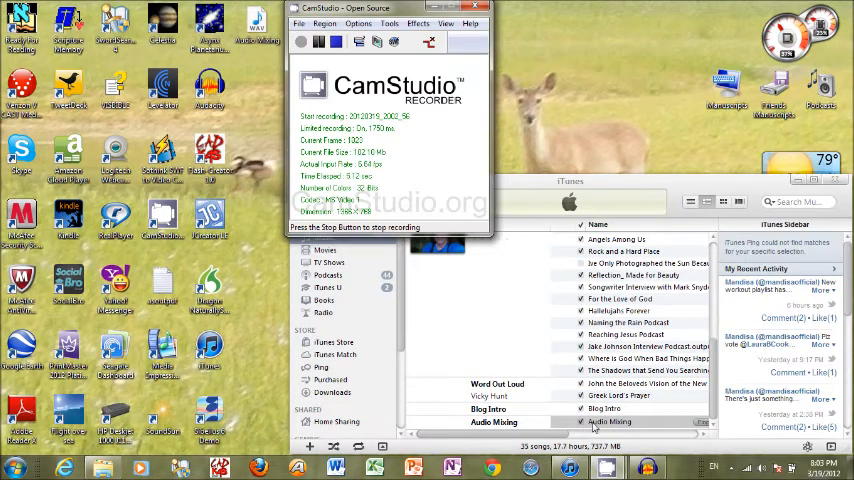
- Tag Audio Mixing with artist Vicky Hunt, album Technology Tutorials, tutorial comment and year 2012
right_click(610, 421)
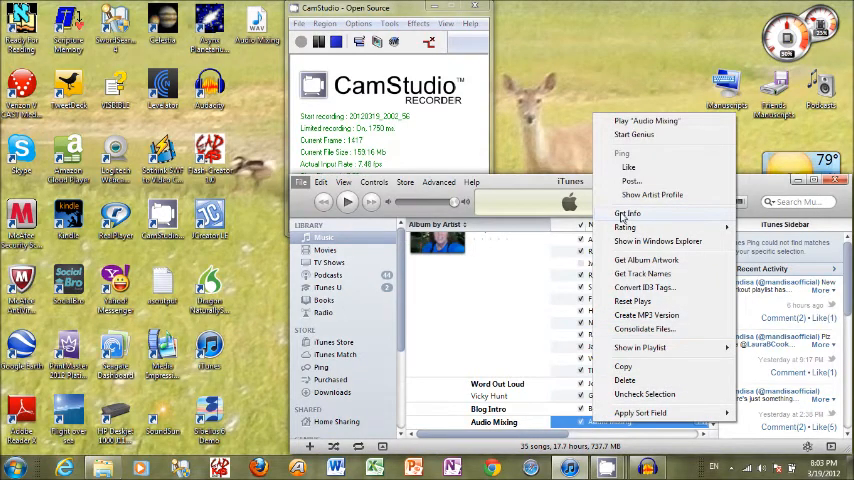
click(628, 213)
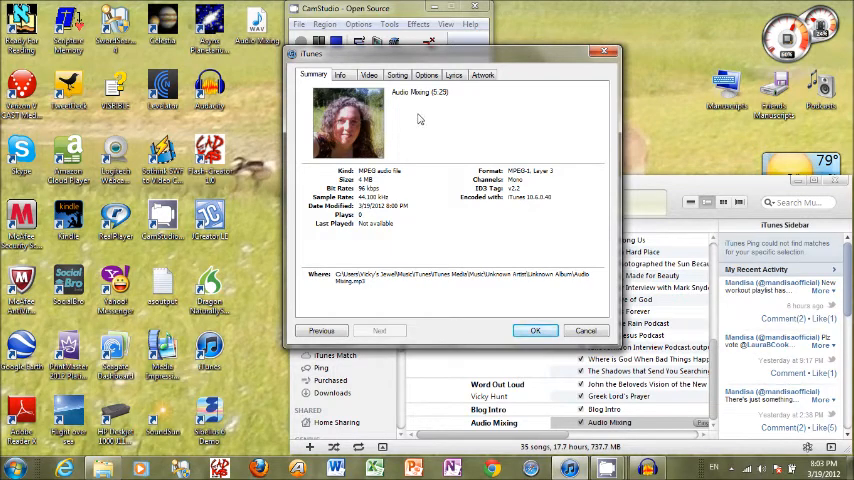
click(341, 74)
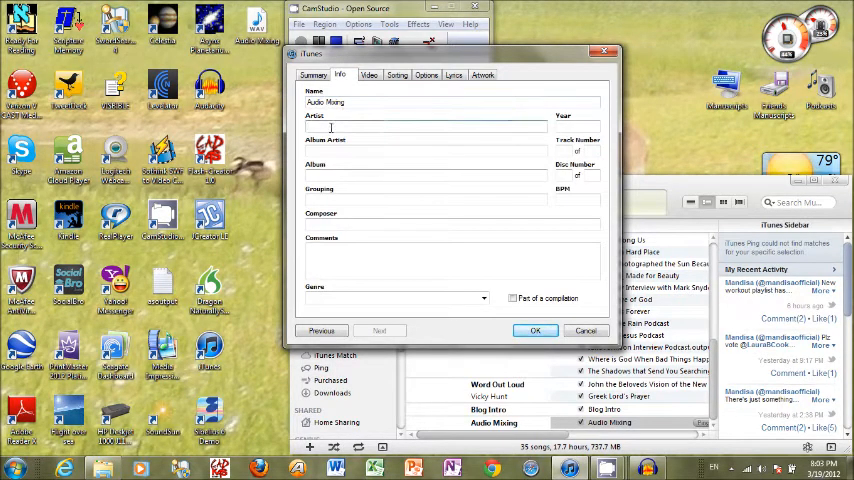
text(Vicky Hunt)
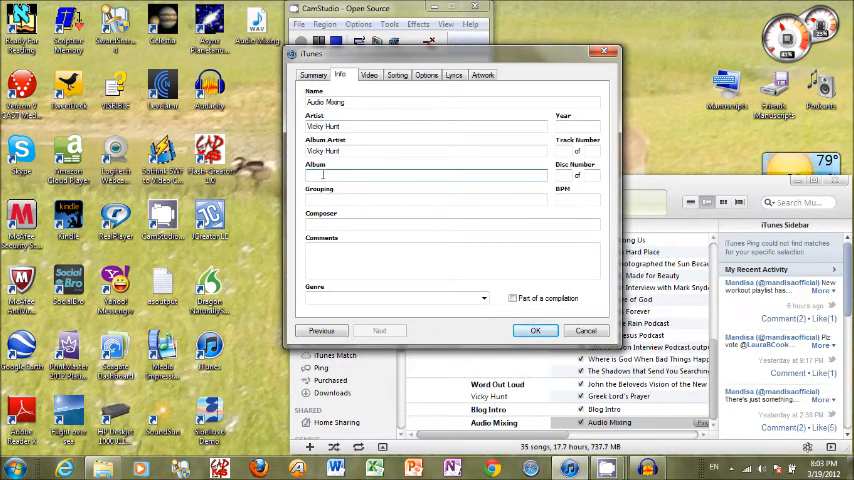
text(Technology)
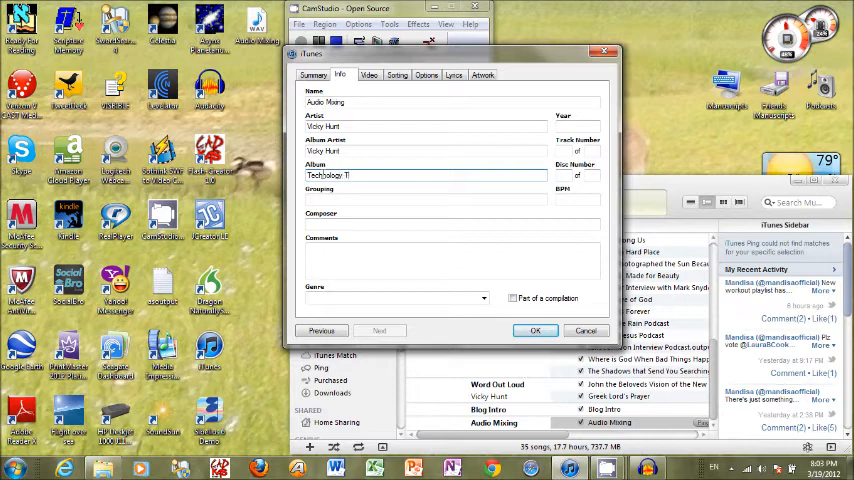
text(Tutorials)
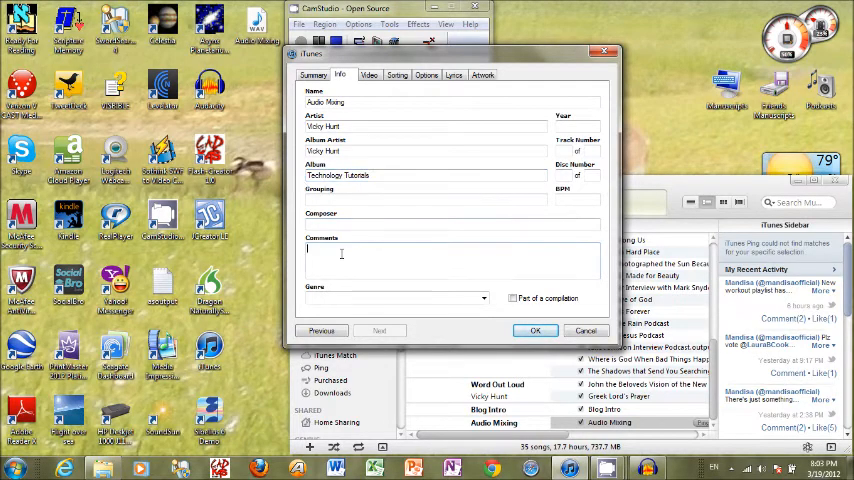
text(Tutorial for creating, mixing, & converting a quality sound file.)
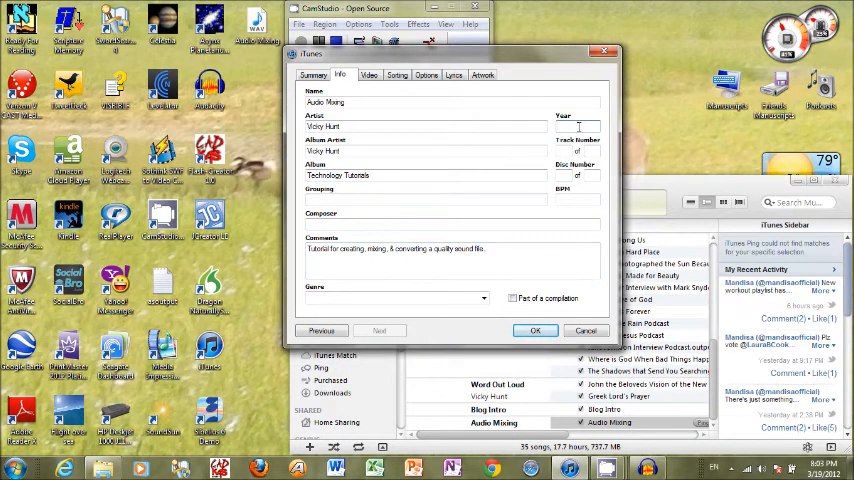
text(2012)
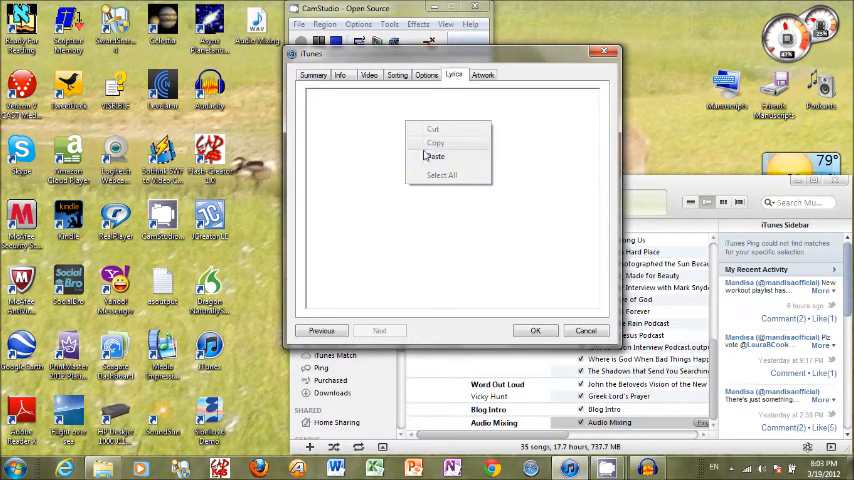
- Paste the tutorial description into the Lyrics field and save the tags
click(435, 157)
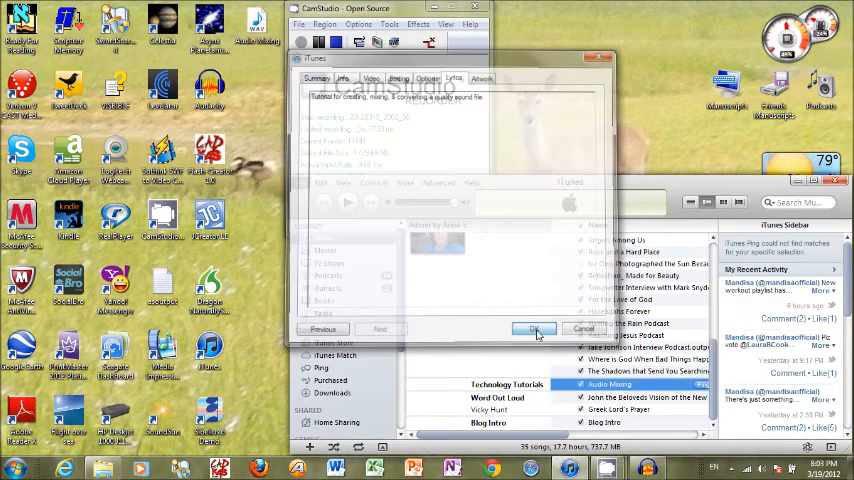
click(534, 329)
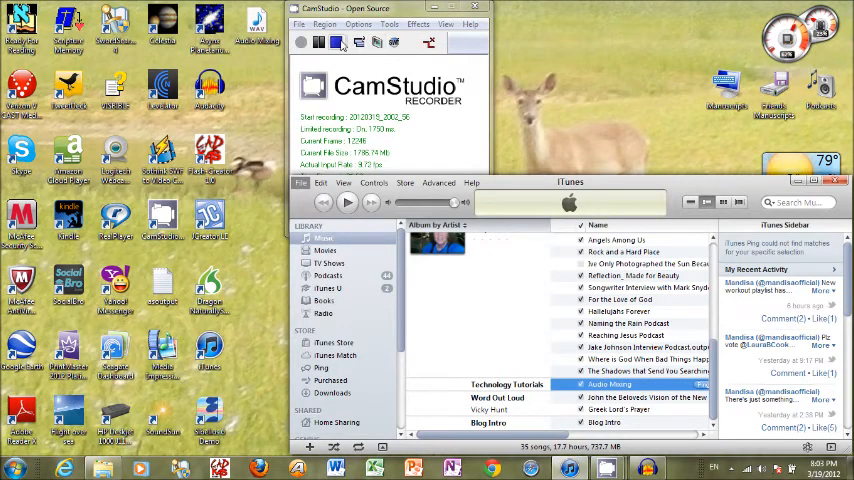